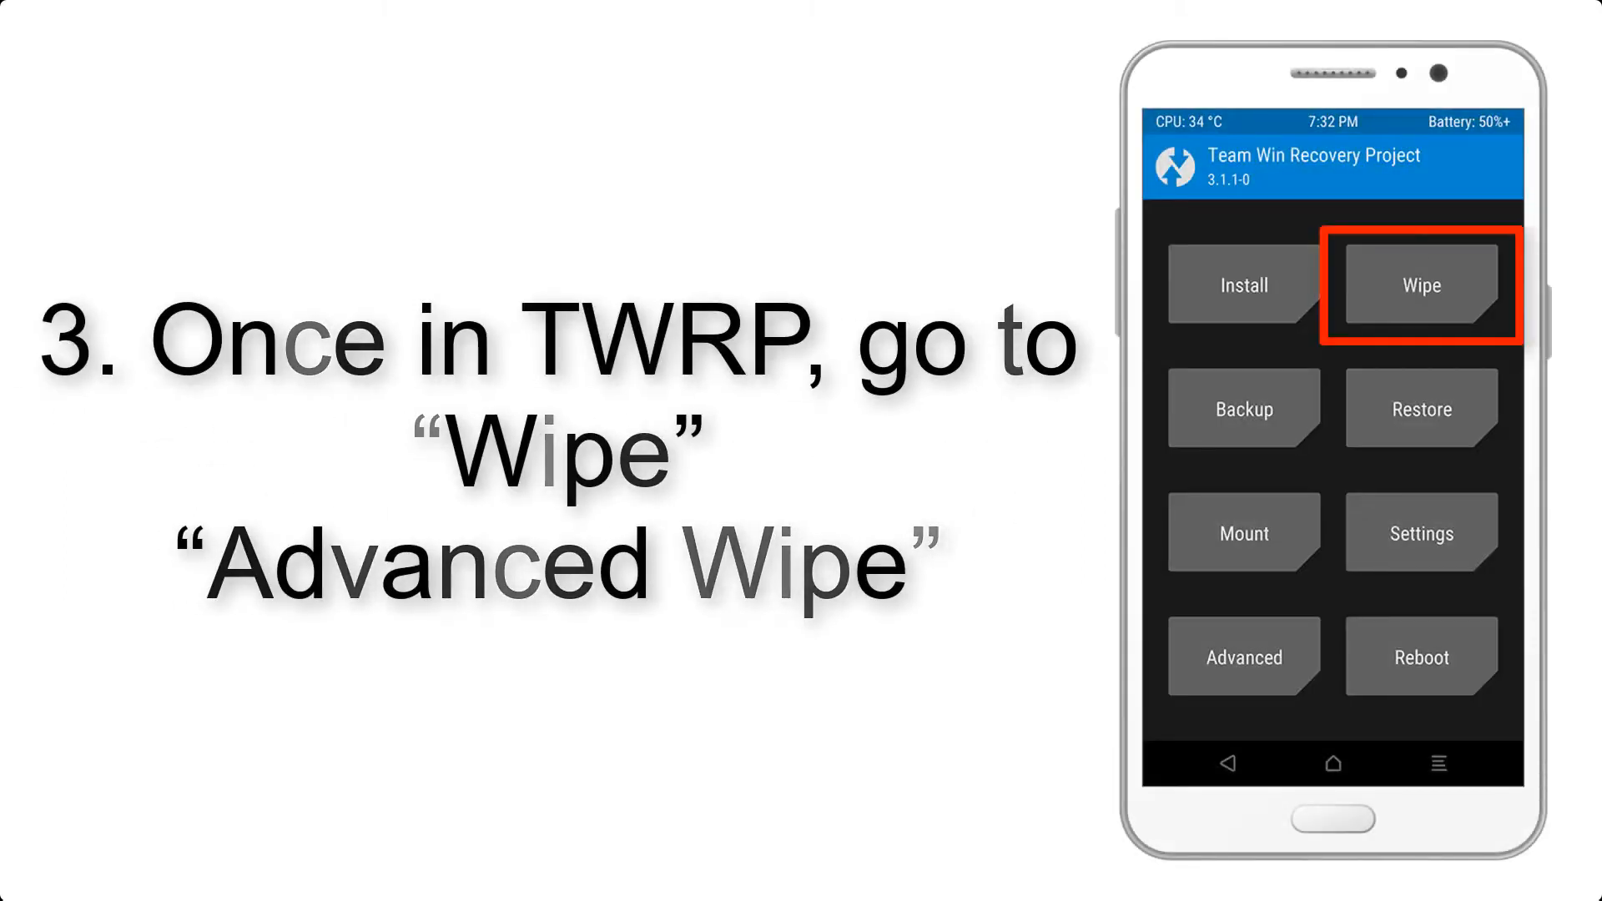
Enter the Wipe menu from the TWRP home screen to reach Advanced Wipe
{"action": "left_click", "coordinate": [1418, 285]}
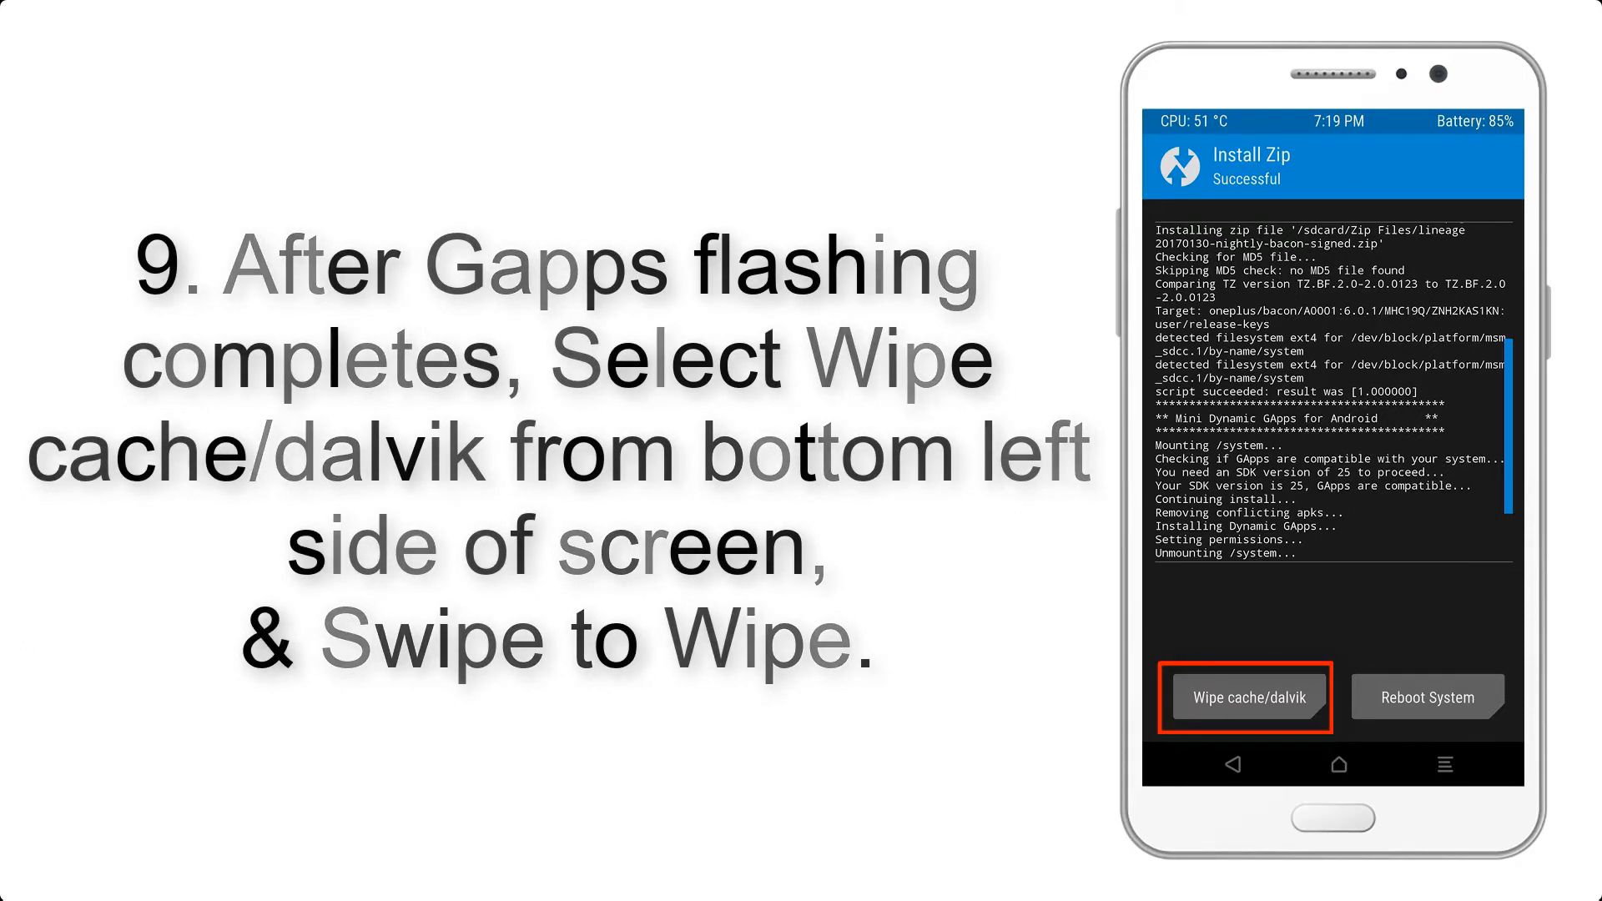
Wipe cache/dalvik after the install, readying the Reboot System step
{"action": "left_click", "coordinate": [1425, 698]}
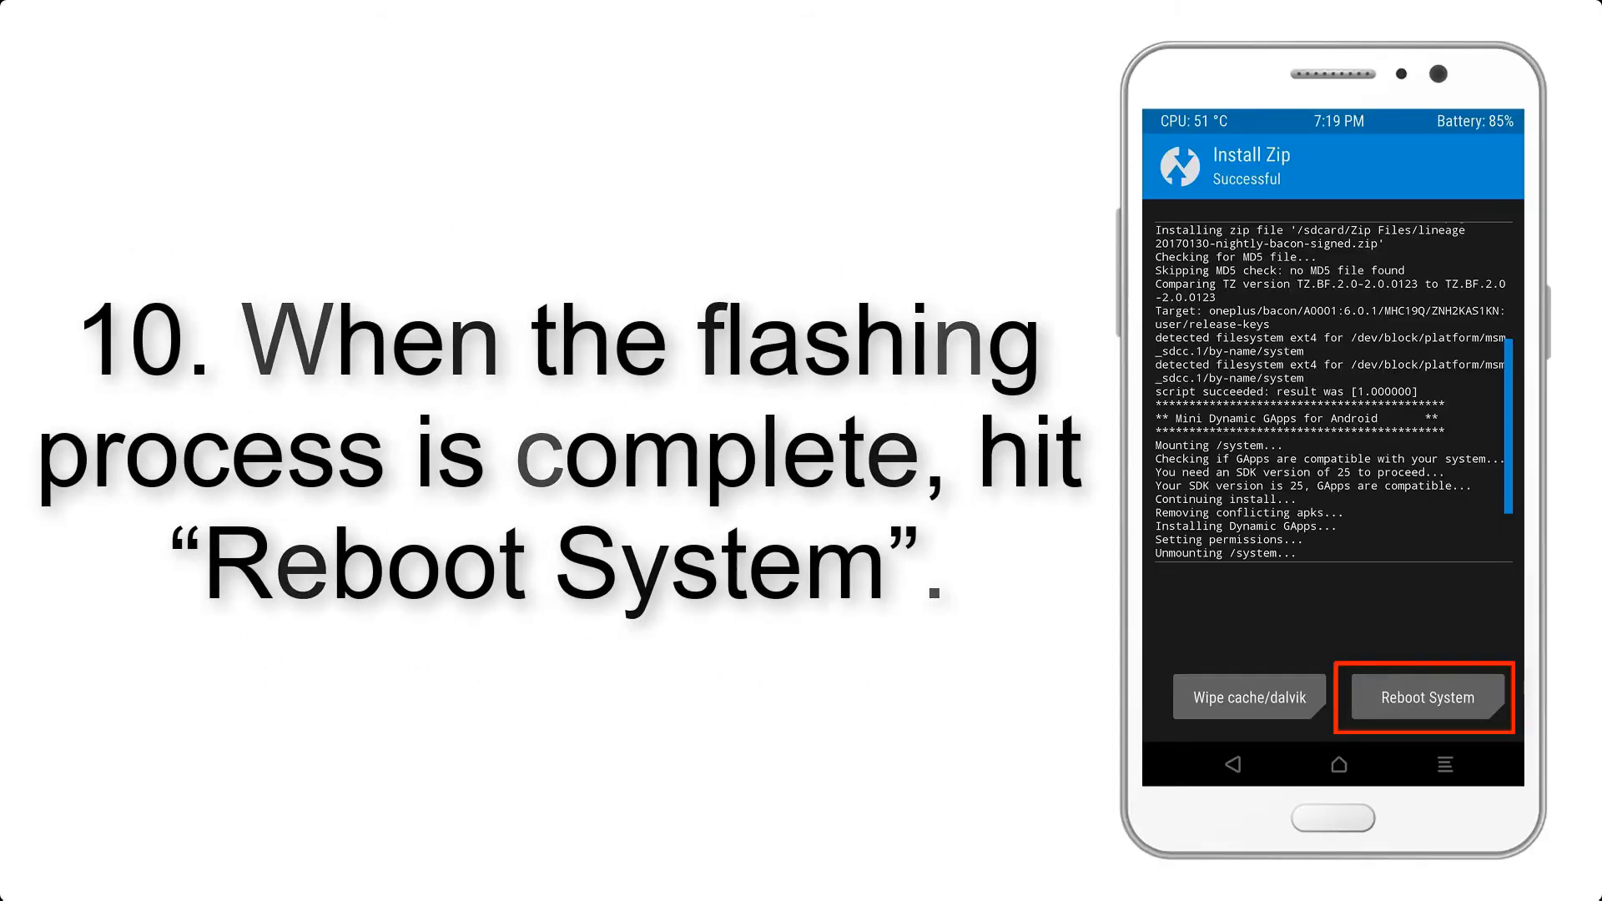